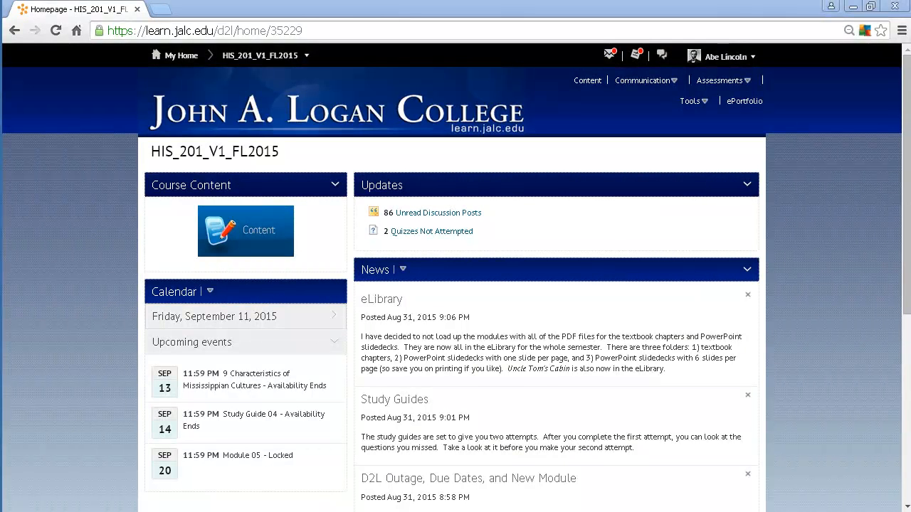
pyautogui.moveTo(13, 108)
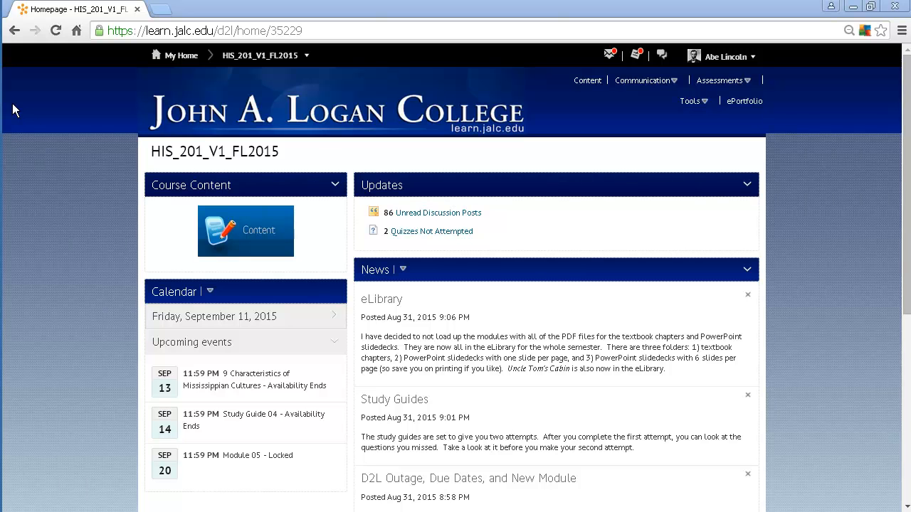
pyautogui.moveTo(121, 81)
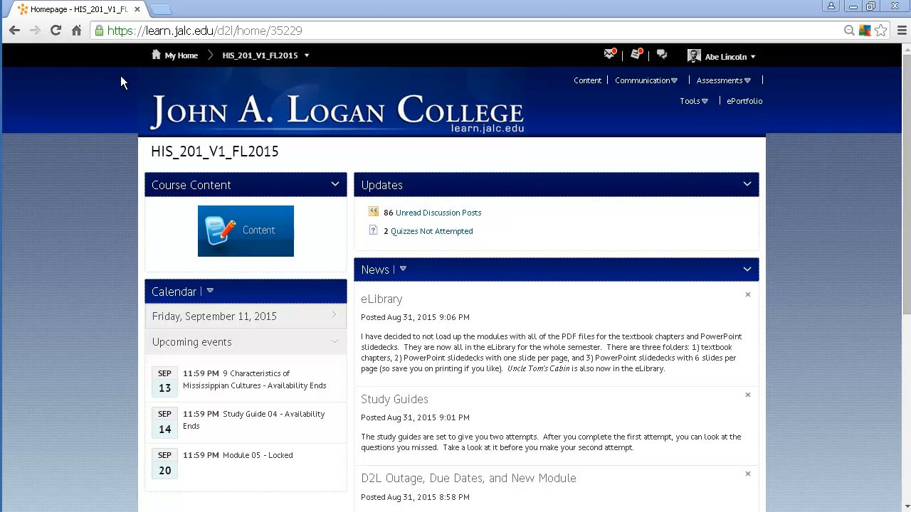
pyautogui.moveTo(356, 237)
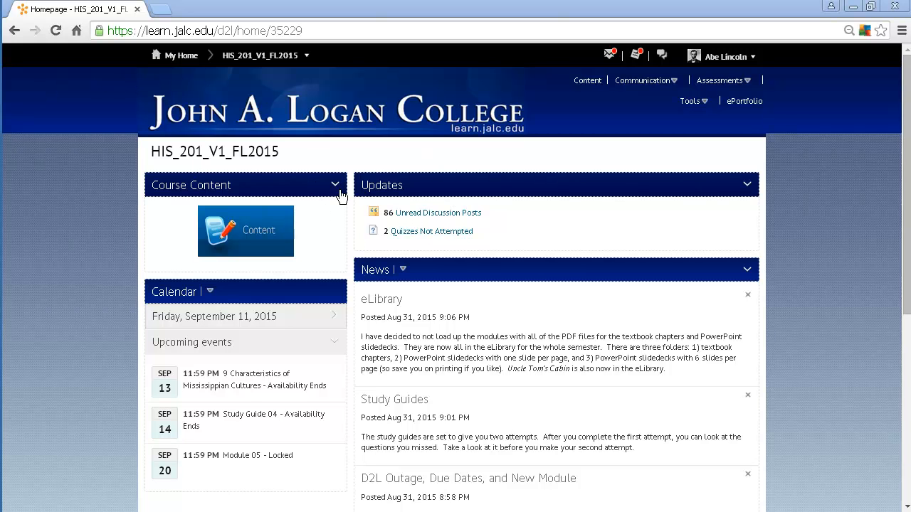
pyautogui.moveTo(400, 190)
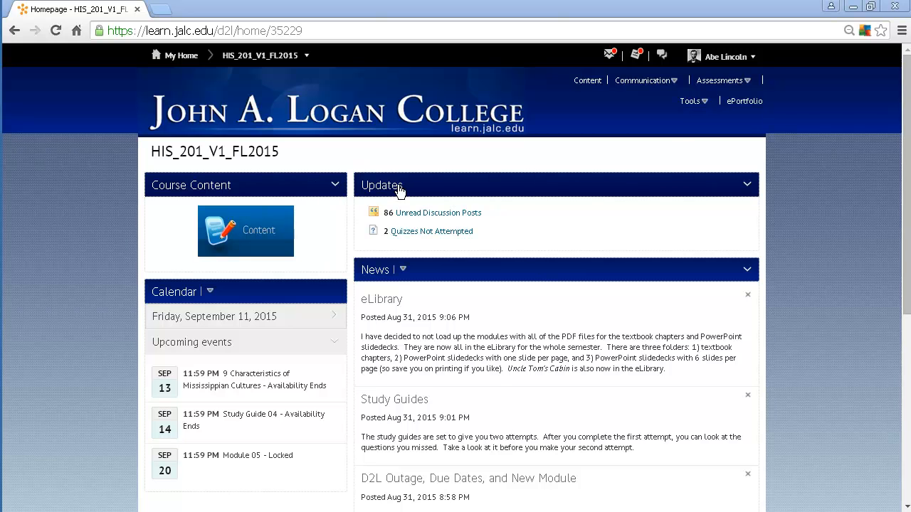
pyautogui.moveTo(729, 86)
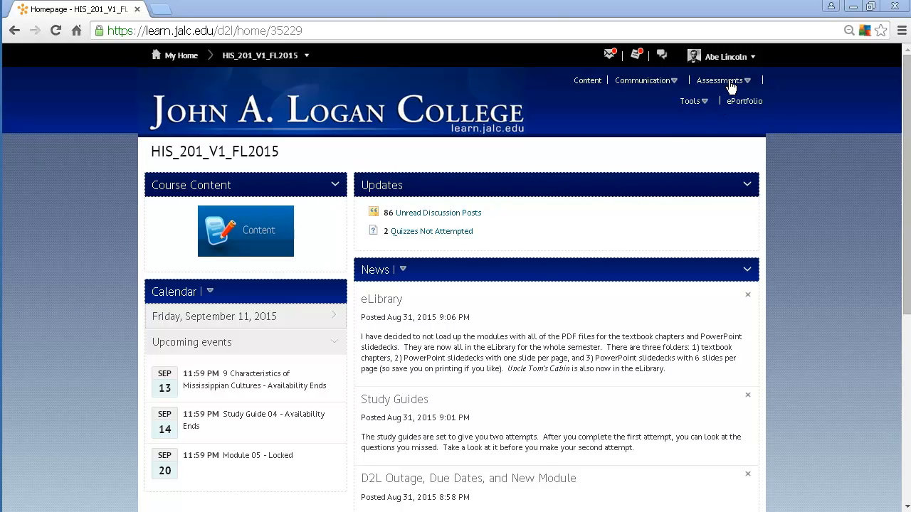
pyautogui.moveTo(726, 85)
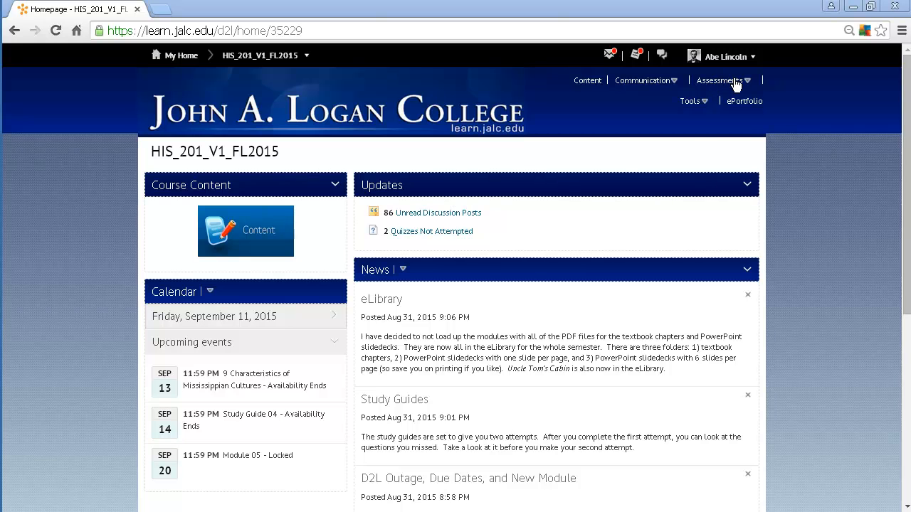
# - Go to the HIS_201 Quiz List via Assessments > Quizzes, showing Study Guides 01–04
pyautogui.click(720, 80)
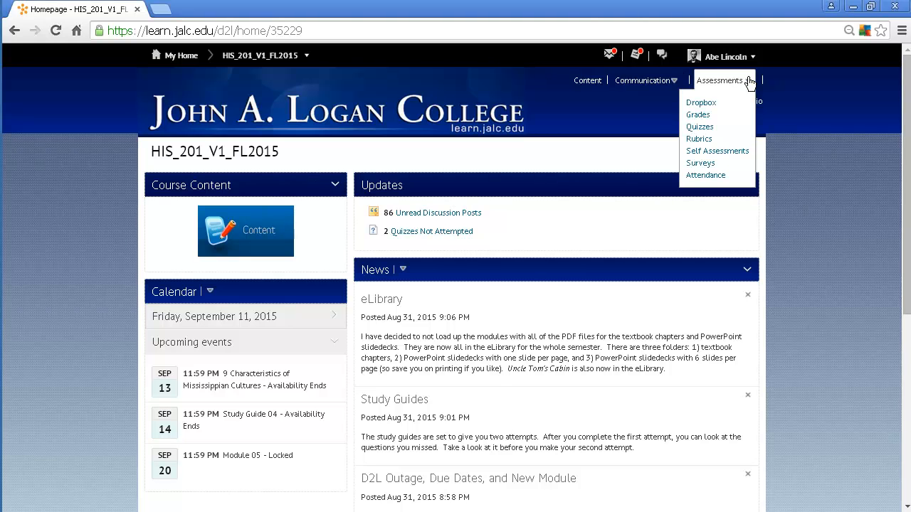
pyautogui.moveTo(700, 127)
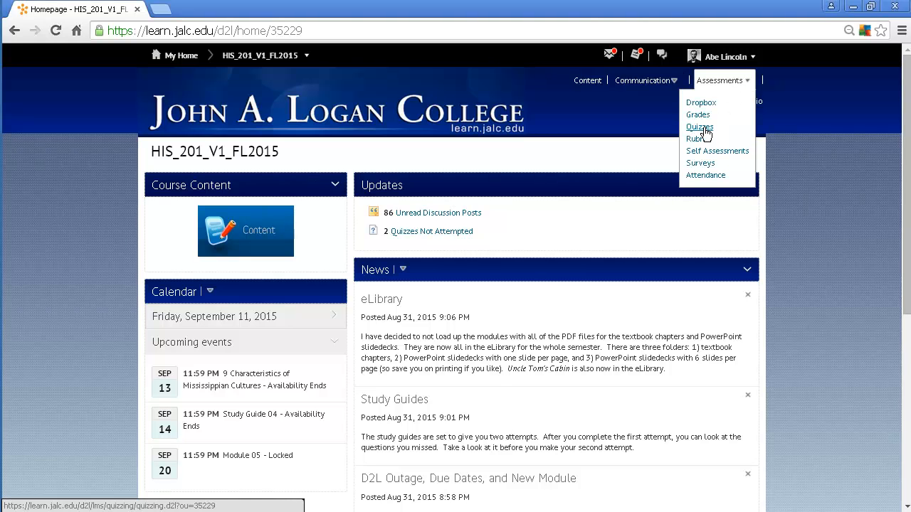
pyautogui.click(698, 127)
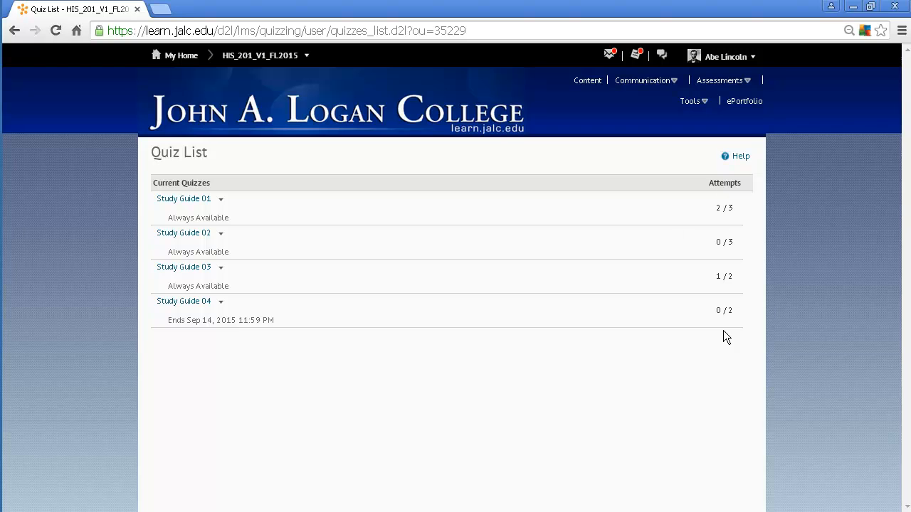
pyautogui.moveTo(716, 256)
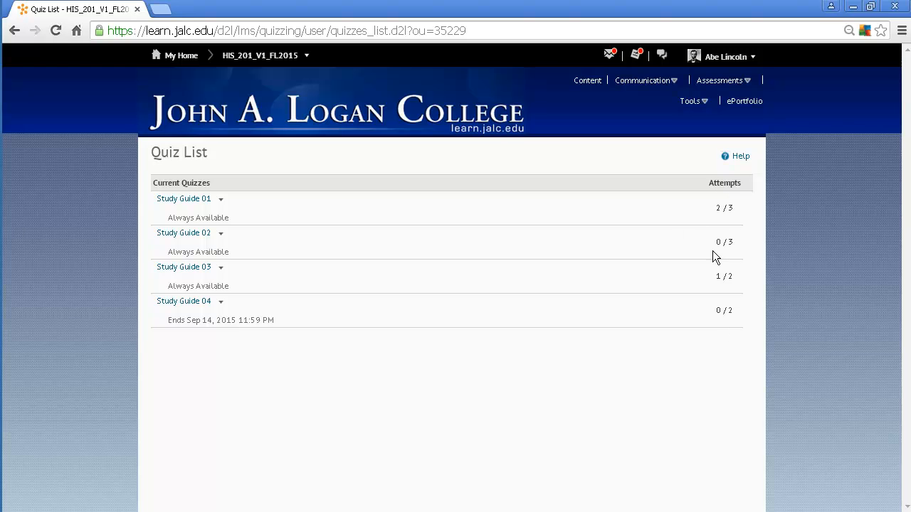
pyautogui.moveTo(722, 219)
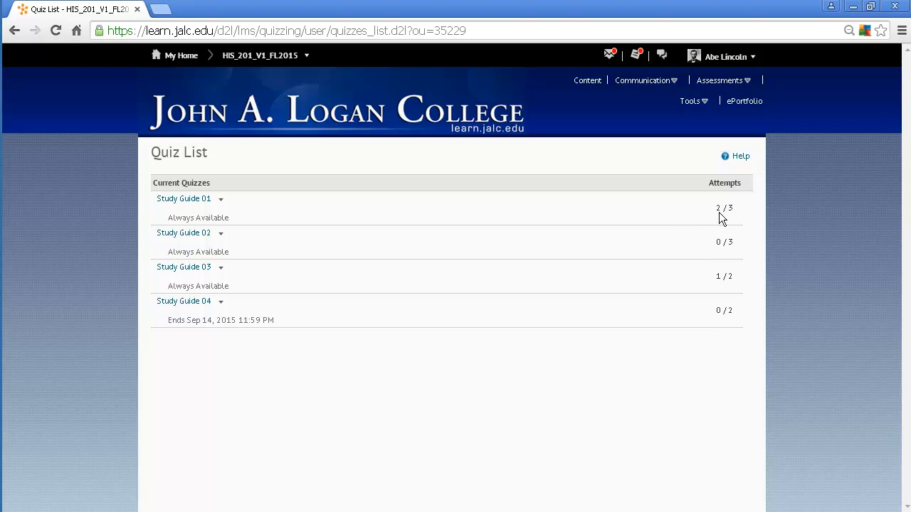
pyautogui.moveTo(733, 216)
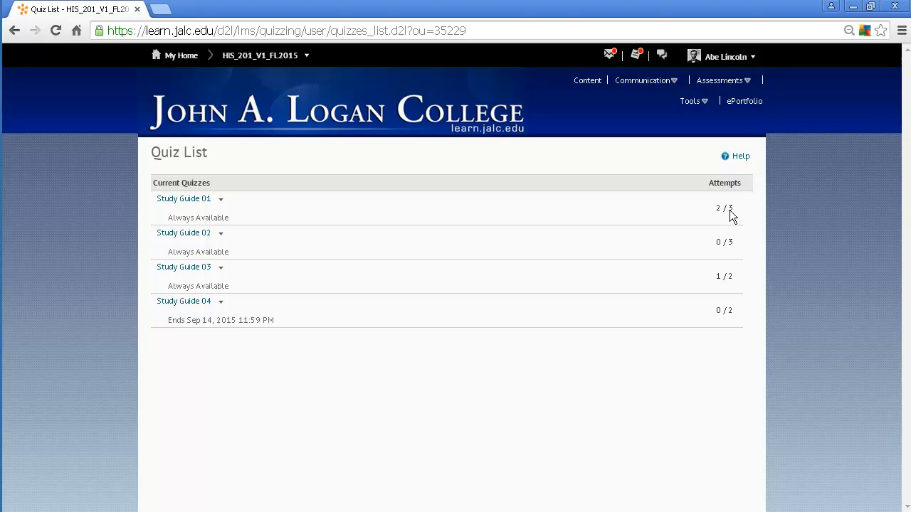
pyautogui.moveTo(184, 200)
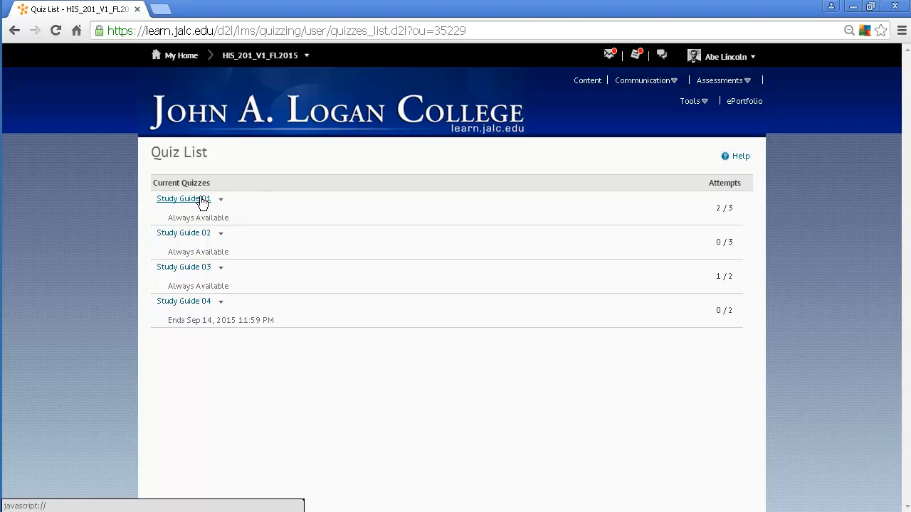
pyautogui.moveTo(222, 202)
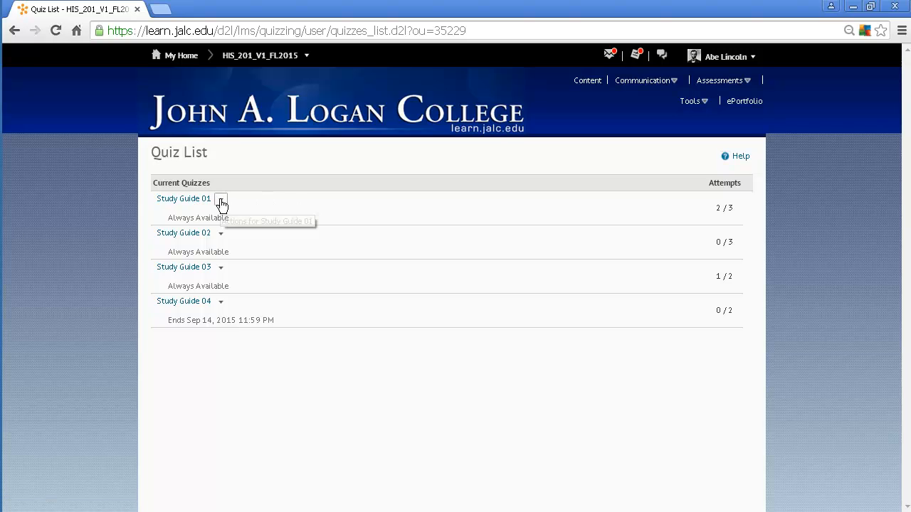
# - View Study Guide 01's Quiz Submissions page listing Attempt 1 and Attempt 2
pyautogui.click(221, 199)
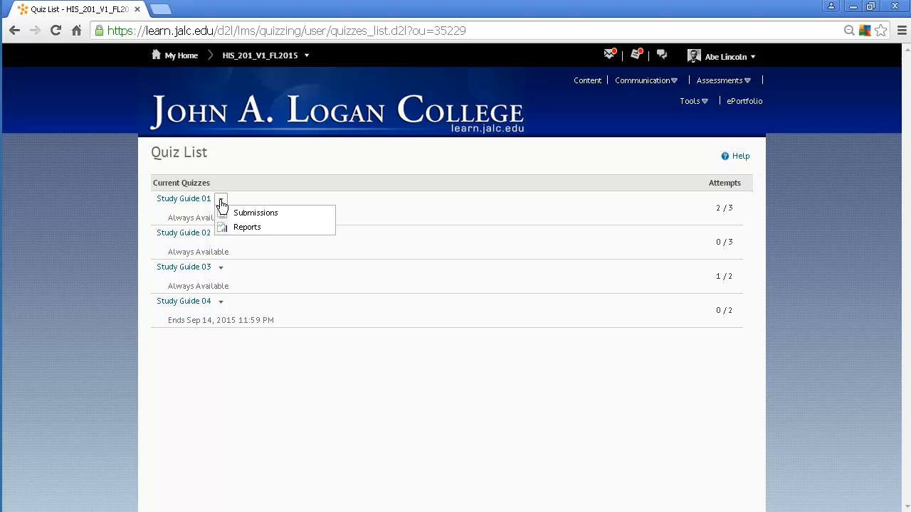
pyautogui.moveTo(254, 213)
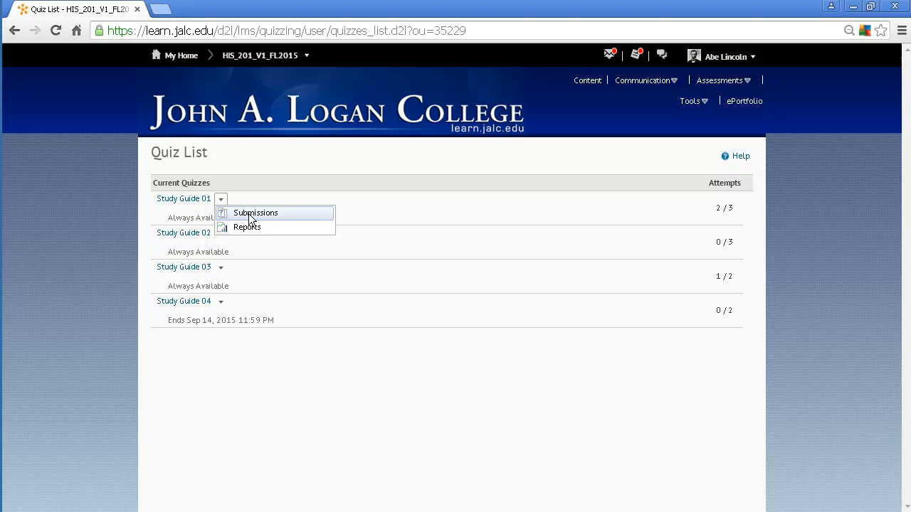
pyautogui.click(254, 214)
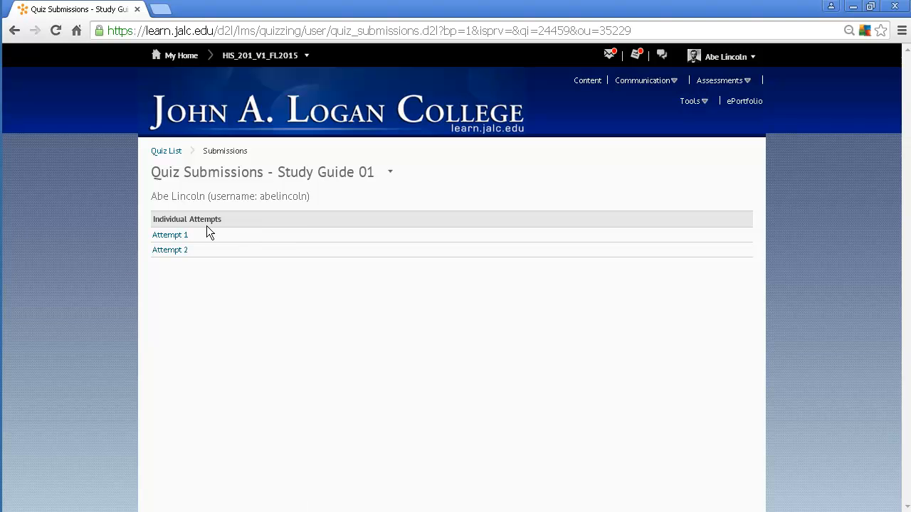
pyautogui.moveTo(171, 235)
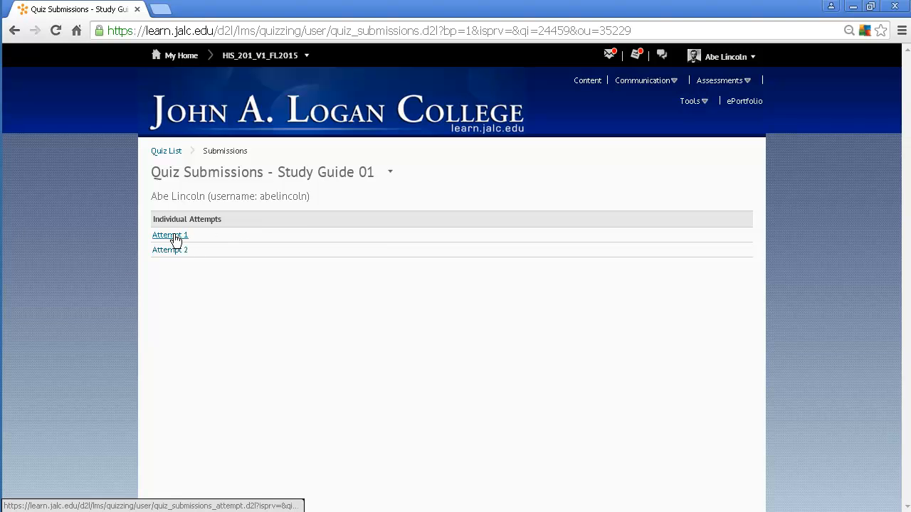
pyautogui.click(170, 235)
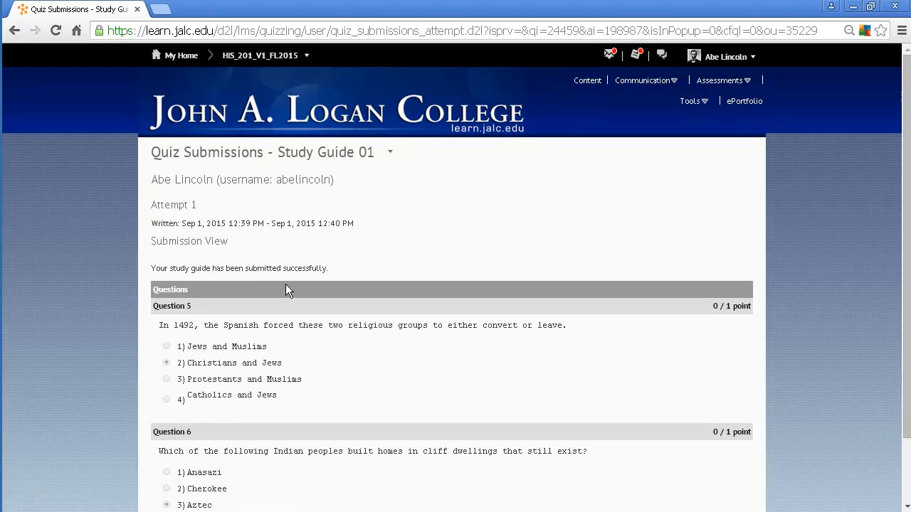
pyautogui.scroll(-3)
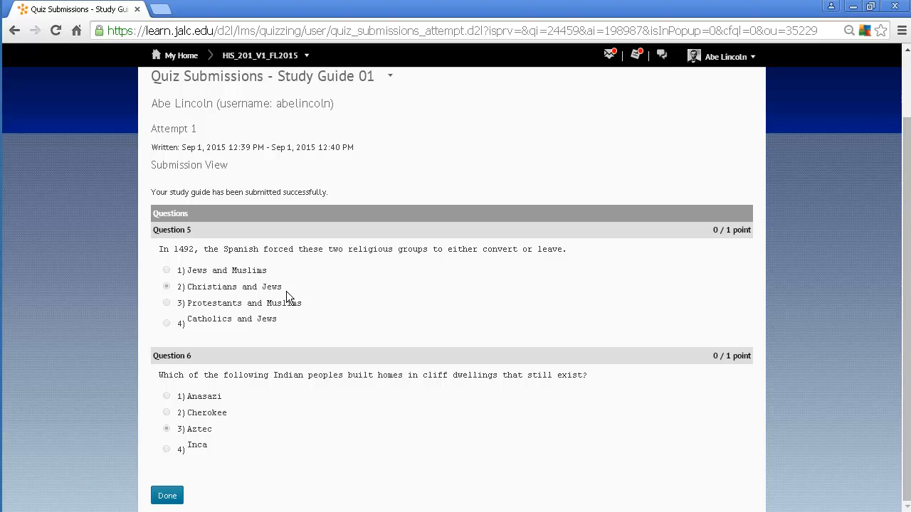
pyautogui.moveTo(162, 249)
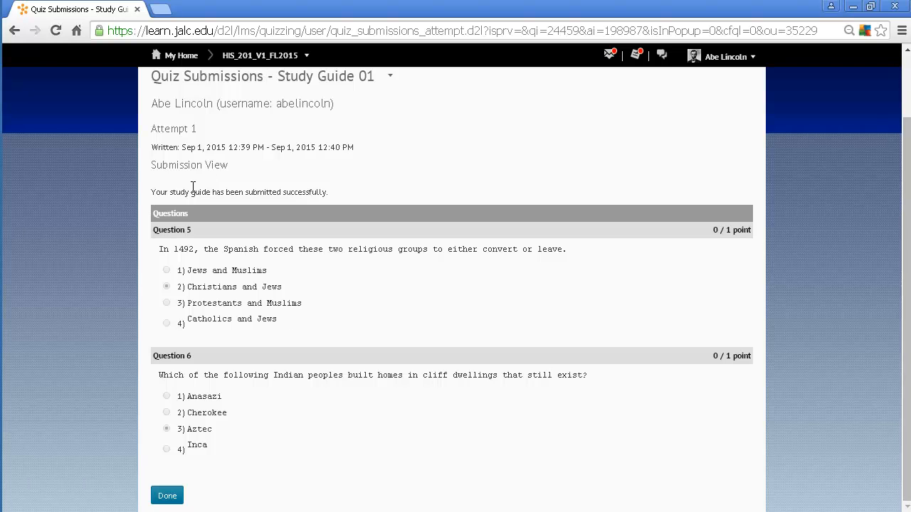
pyautogui.moveTo(715, 236)
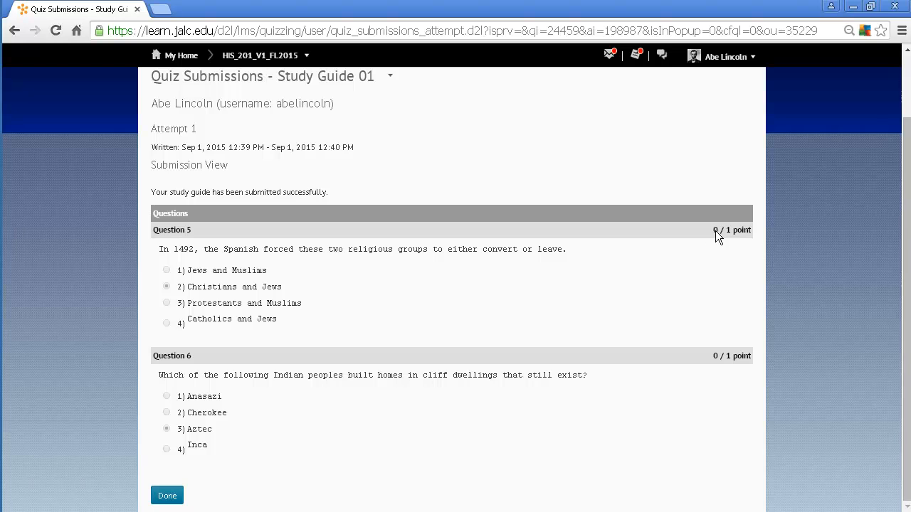
pyautogui.moveTo(729, 239)
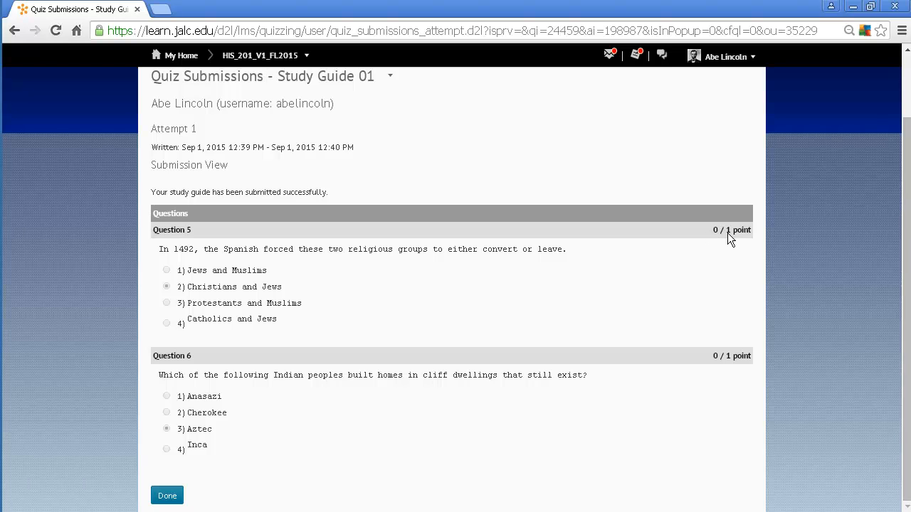
pyautogui.moveTo(263, 262)
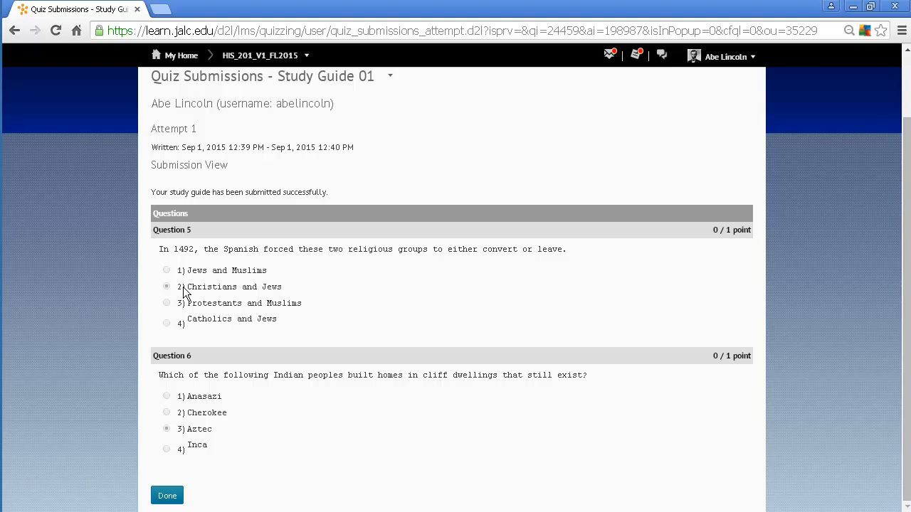
pyautogui.moveTo(151, 278)
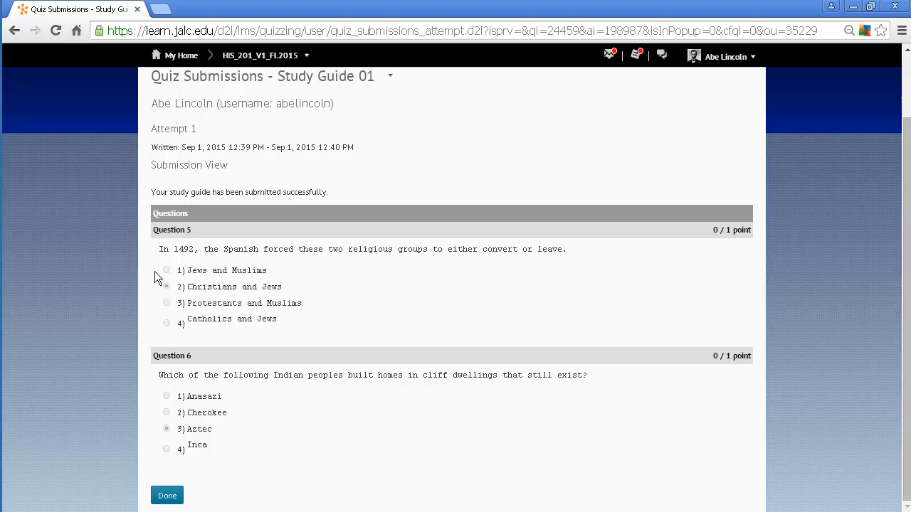
pyautogui.click(166, 286)
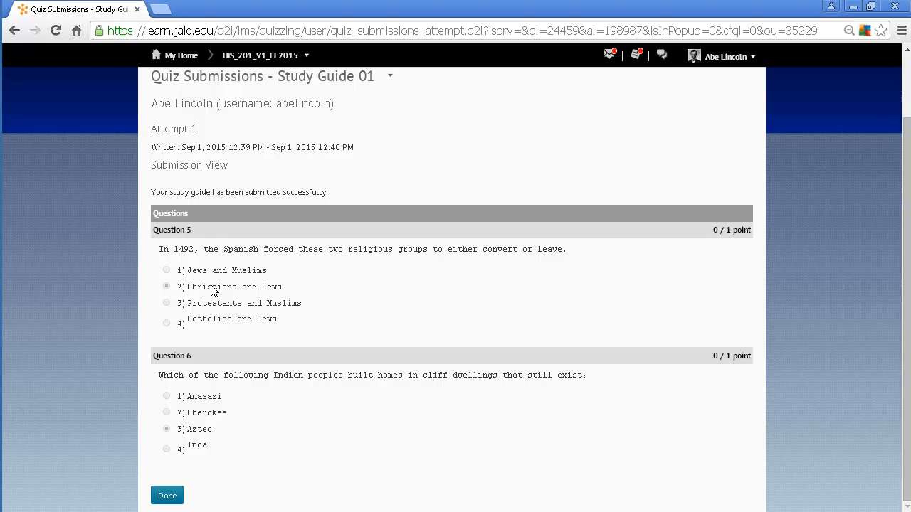
pyautogui.moveTo(211, 235)
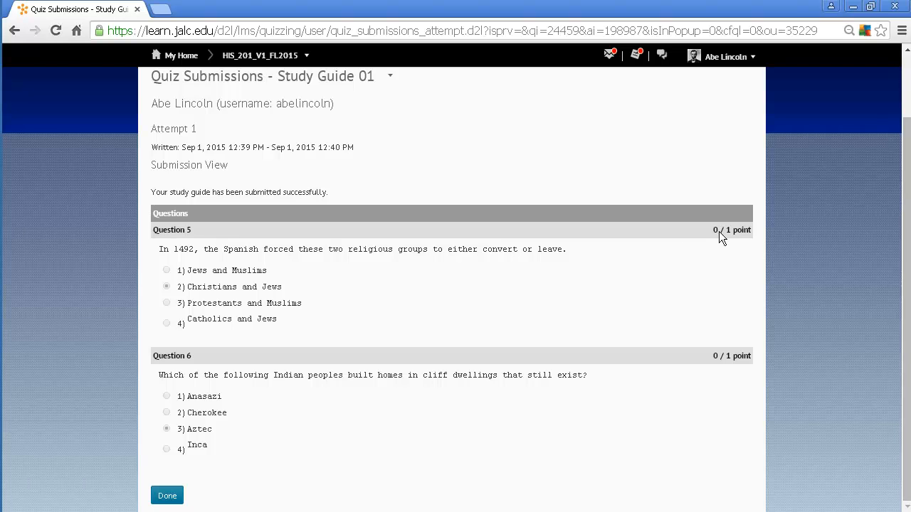
pyautogui.moveTo(743, 235)
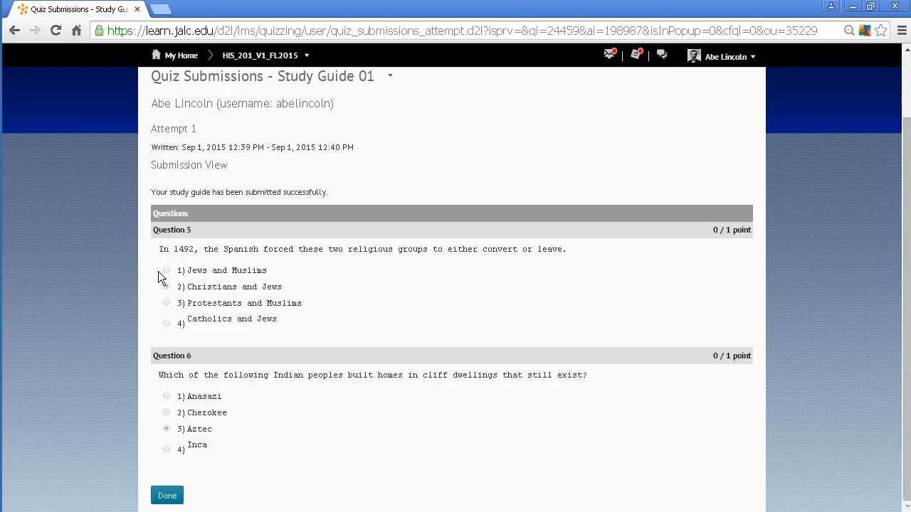
pyautogui.click(167, 287)
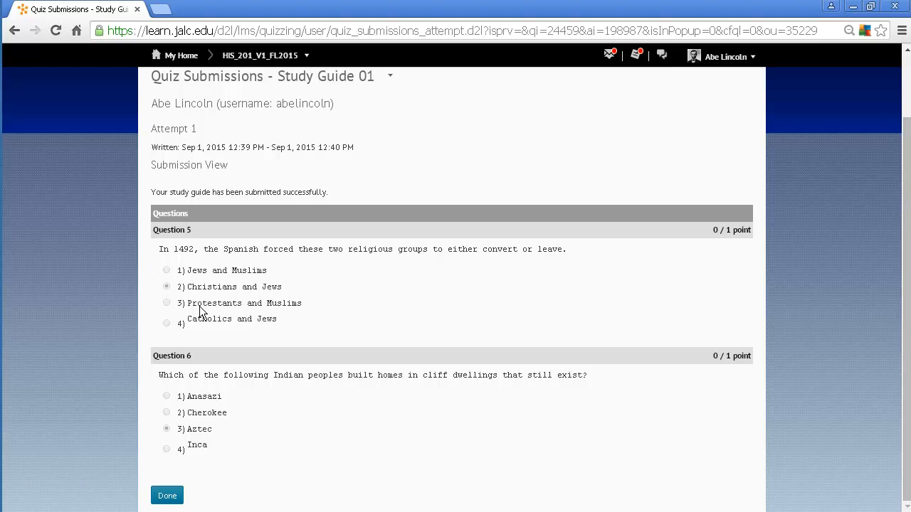
pyautogui.moveTo(196, 273)
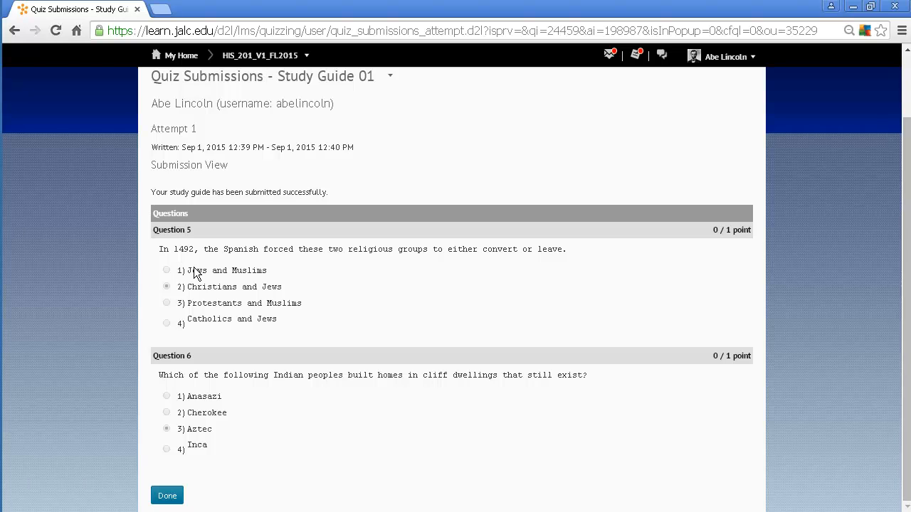
pyautogui.moveTo(241, 287)
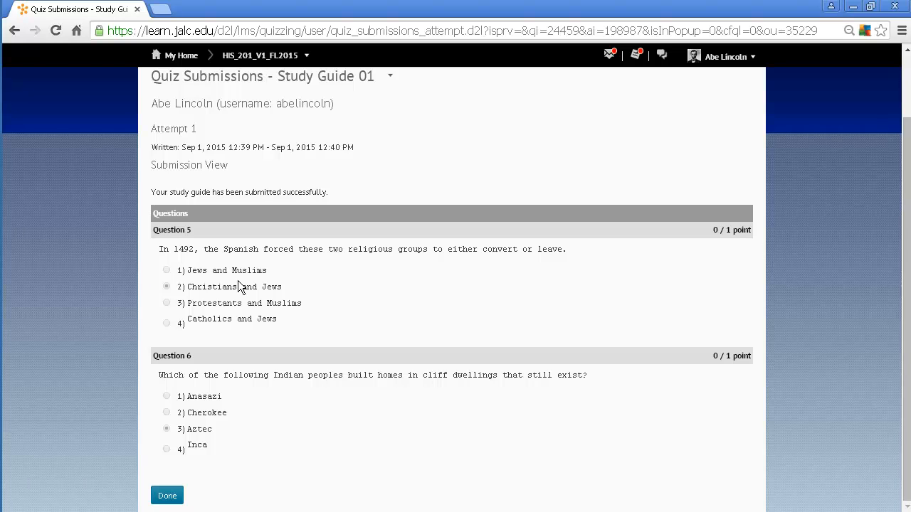
pyautogui.moveTo(269, 319)
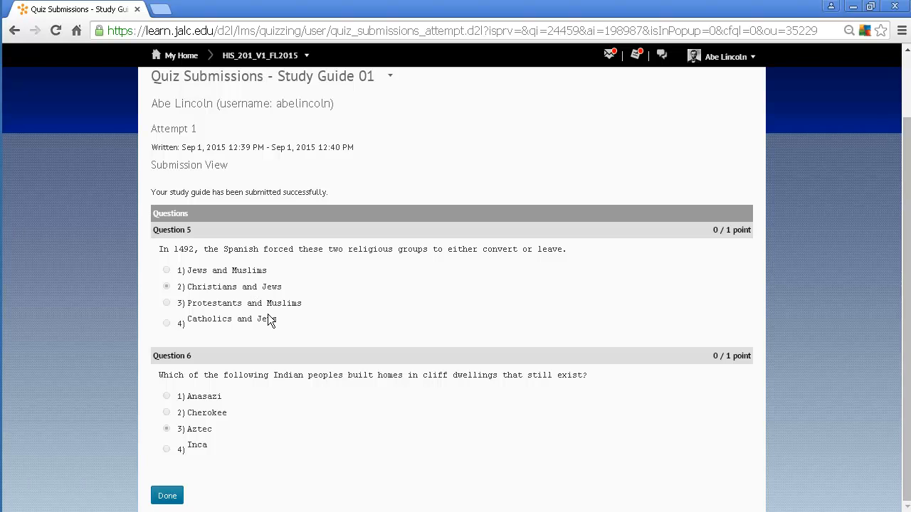
pyautogui.moveTo(231, 268)
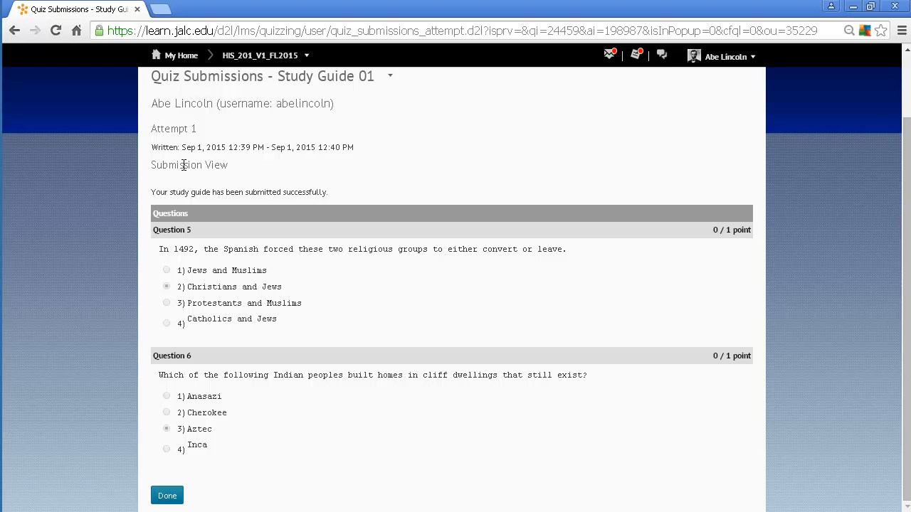
pyautogui.moveTo(200, 376)
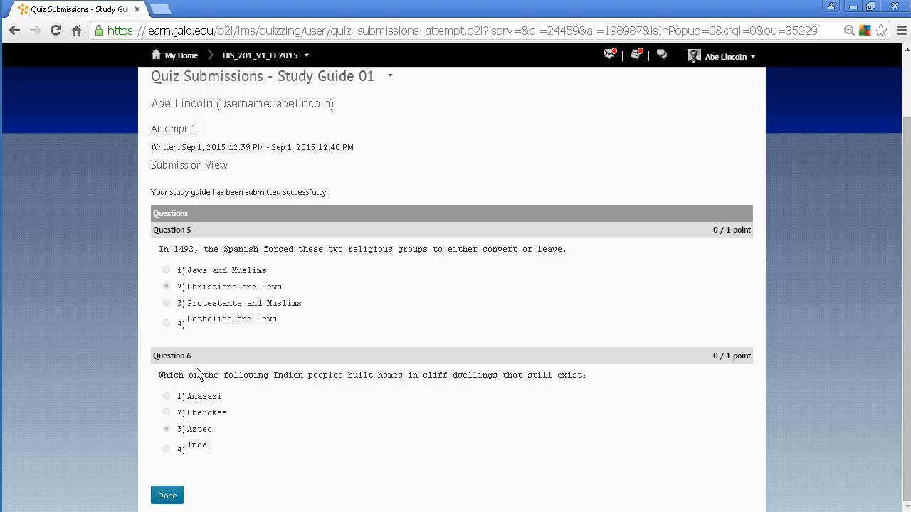
pyautogui.moveTo(273, 292)
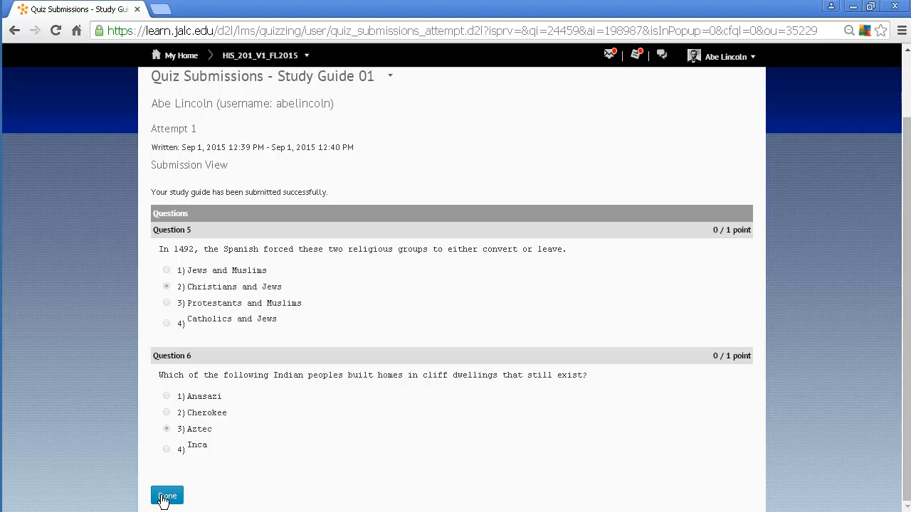
# - Return to the attempts list and view Attempt 2's results with no missed questions
pyautogui.click(168, 496)
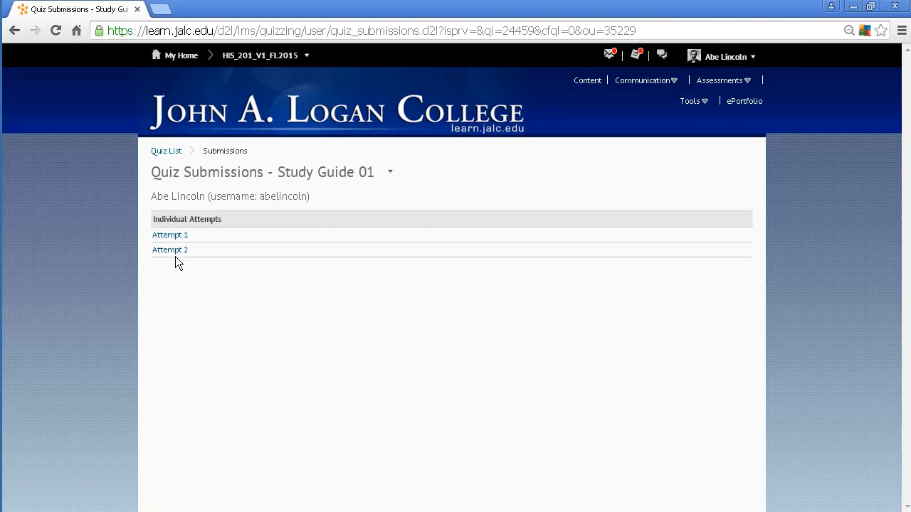
pyautogui.click(169, 250)
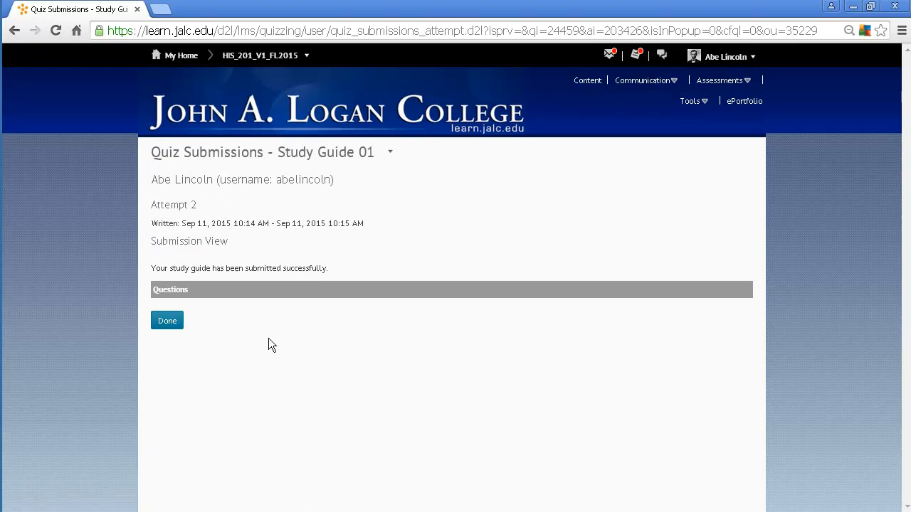
pyautogui.moveTo(328, 319)
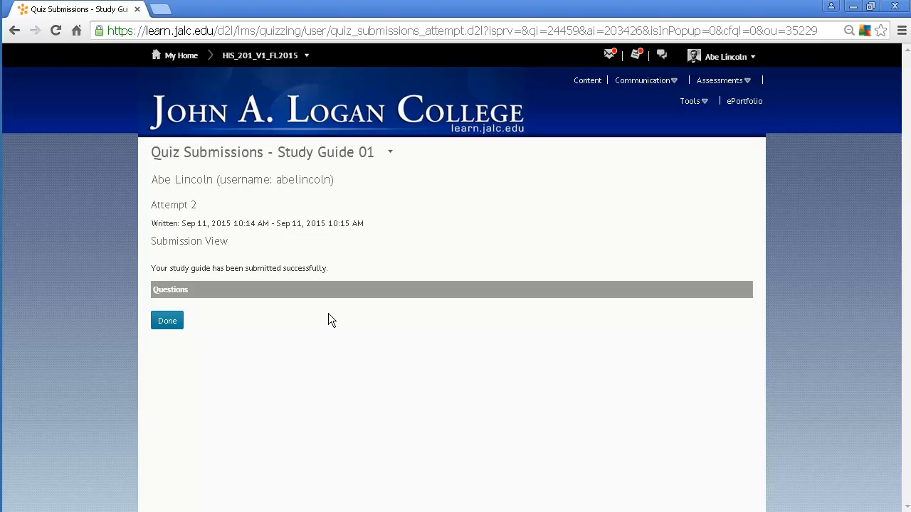